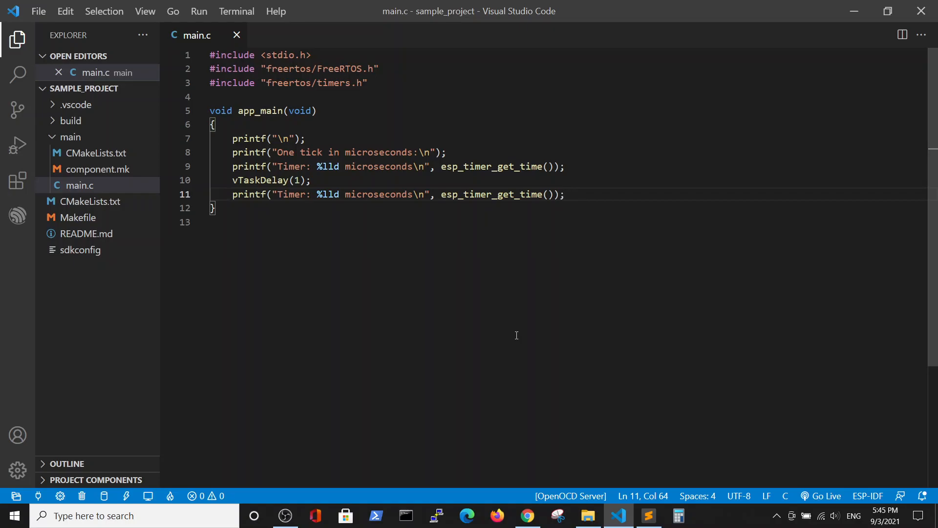
mouse_move(489, 273)
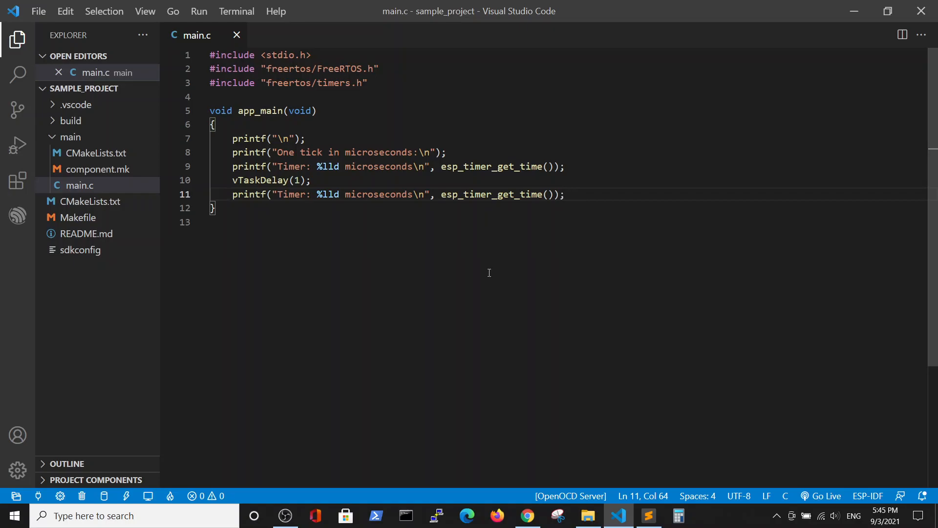
- Highlight the tick count argument 1 in the vTaskDelay(1) line
triple_click(271, 181)
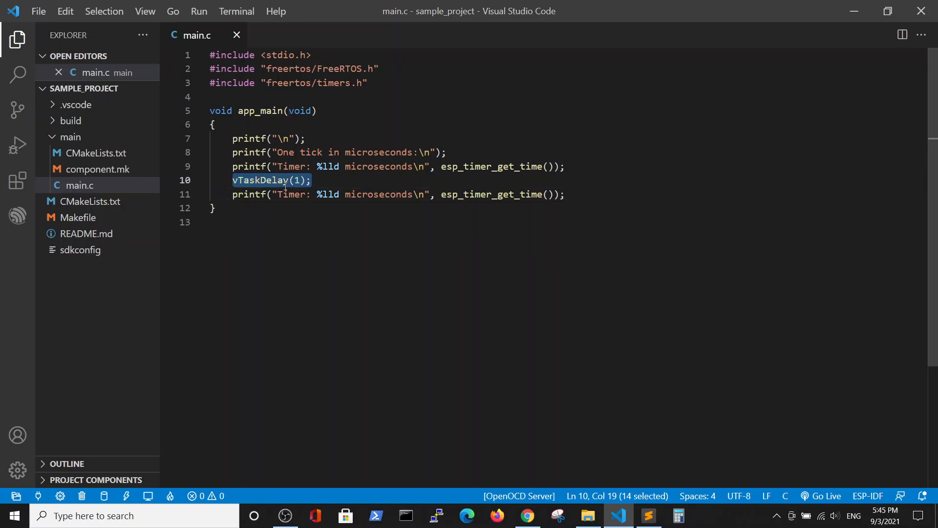
left_click(258, 181)
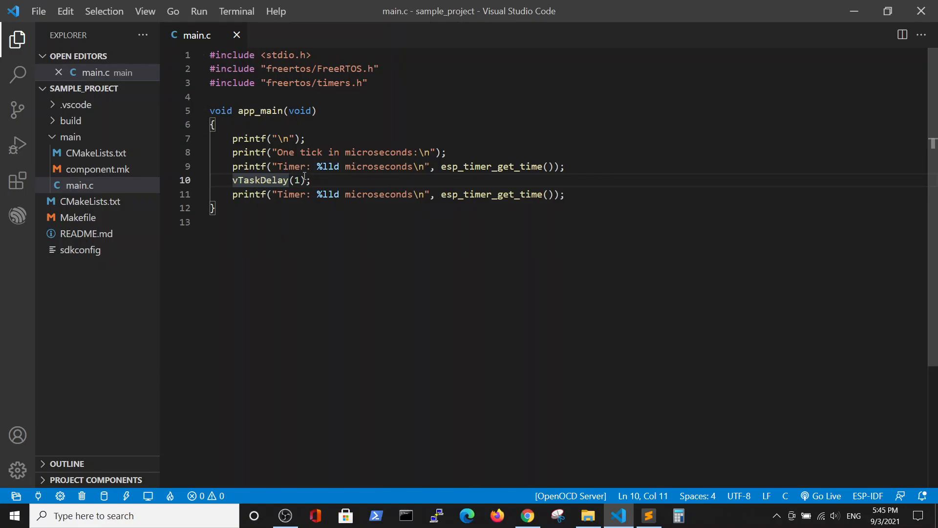
double_click(260, 180)
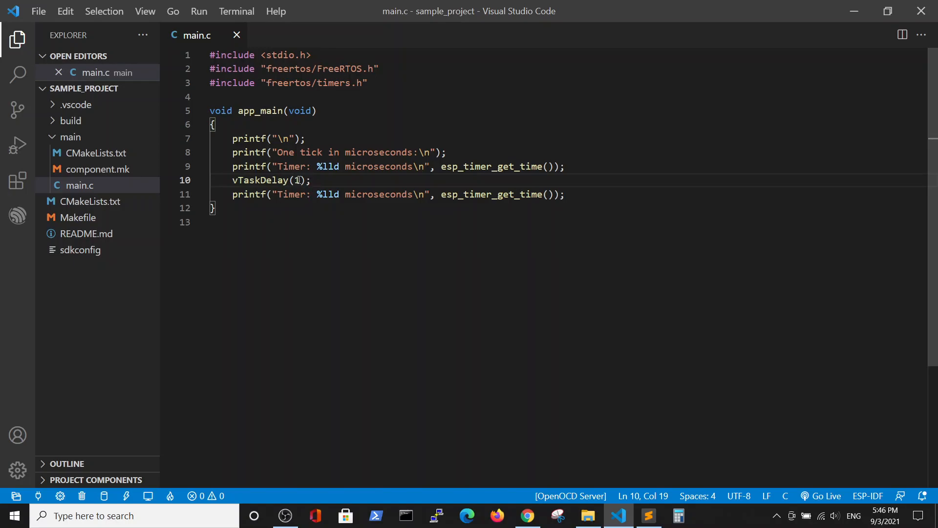
mouse_move(301, 181)
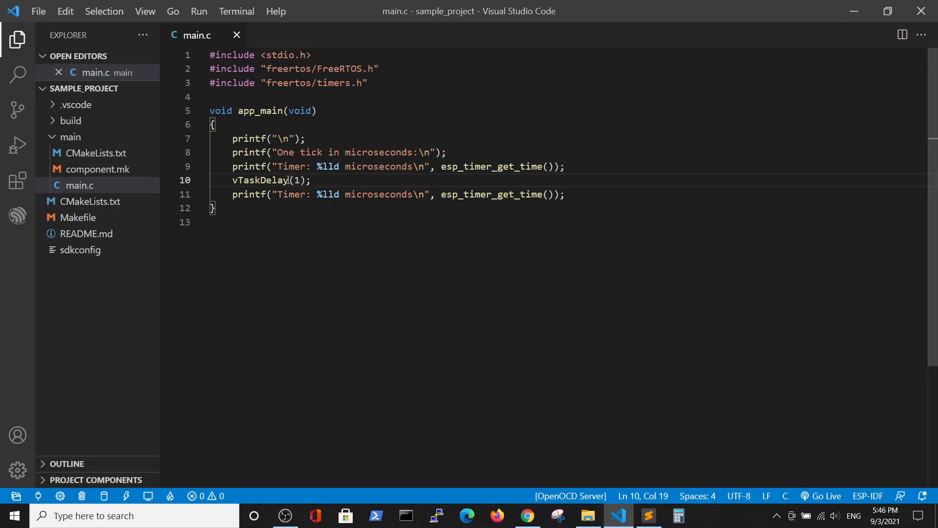
mouse_move(280, 180)
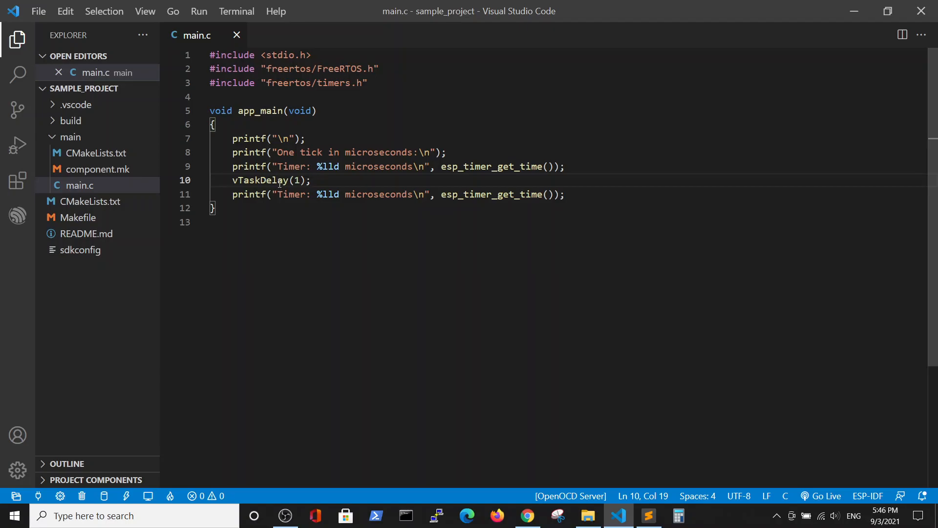
mouse_move(255, 180)
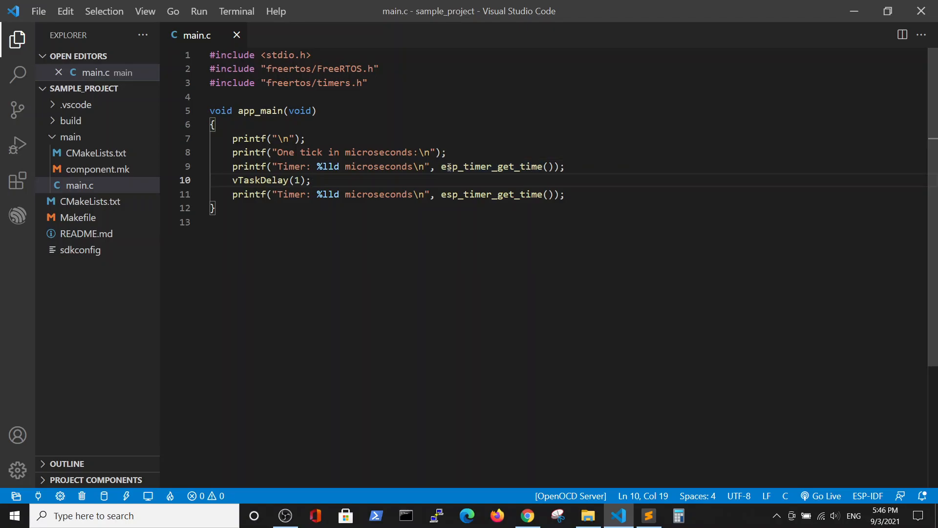
mouse_move(491, 167)
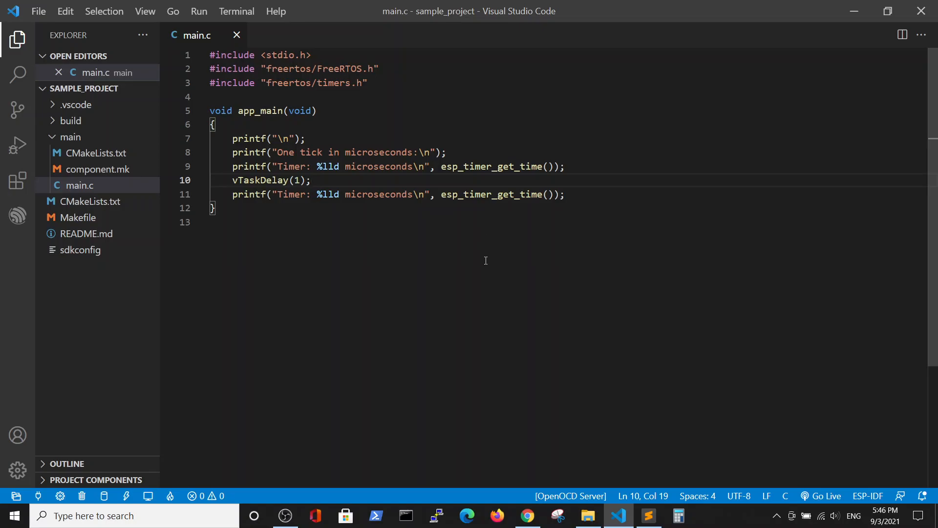
mouse_move(486, 264)
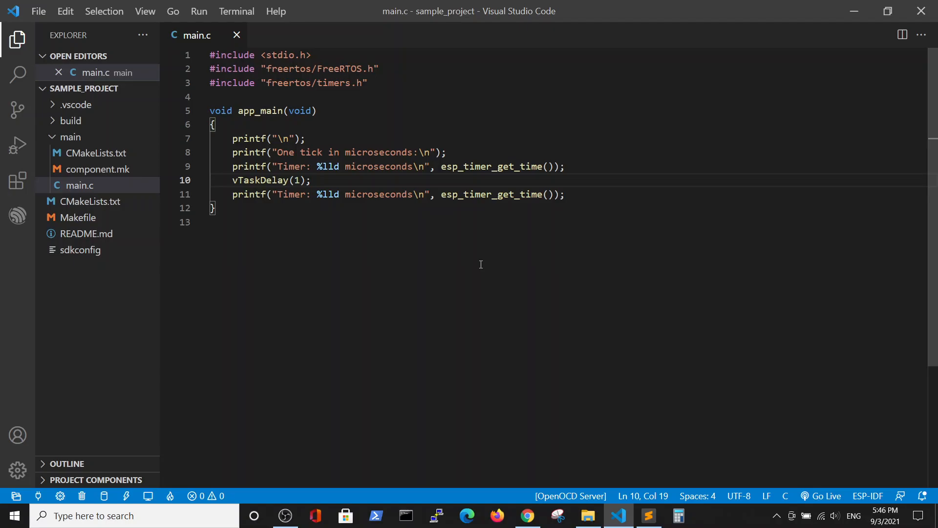
mouse_move(474, 291)
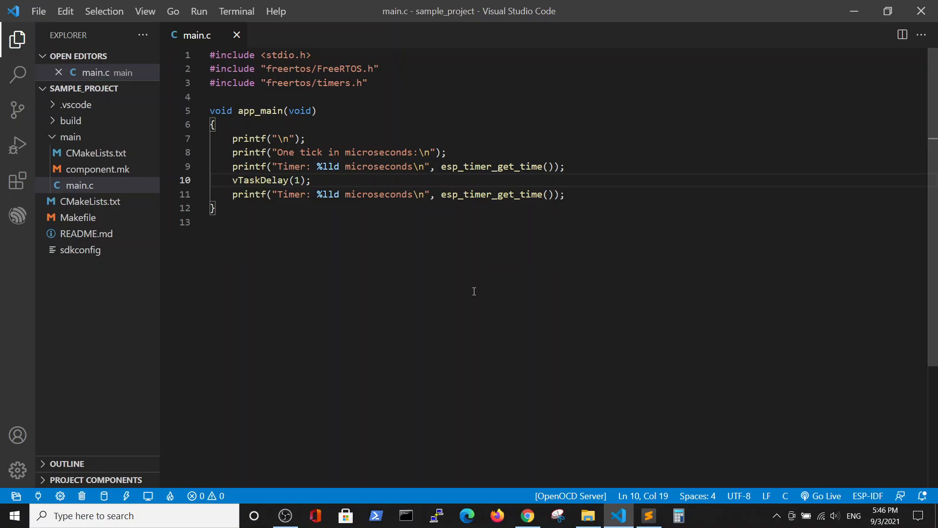
mouse_move(353, 166)
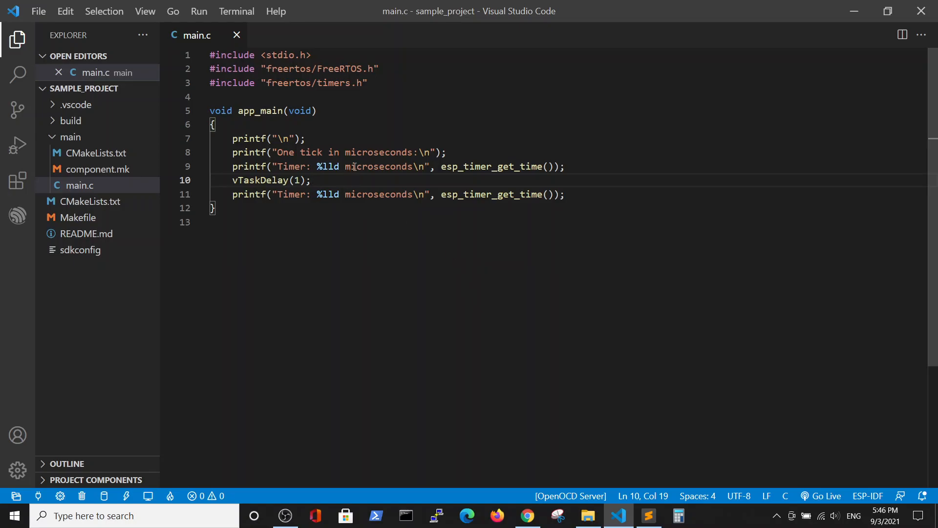
mouse_move(325, 393)
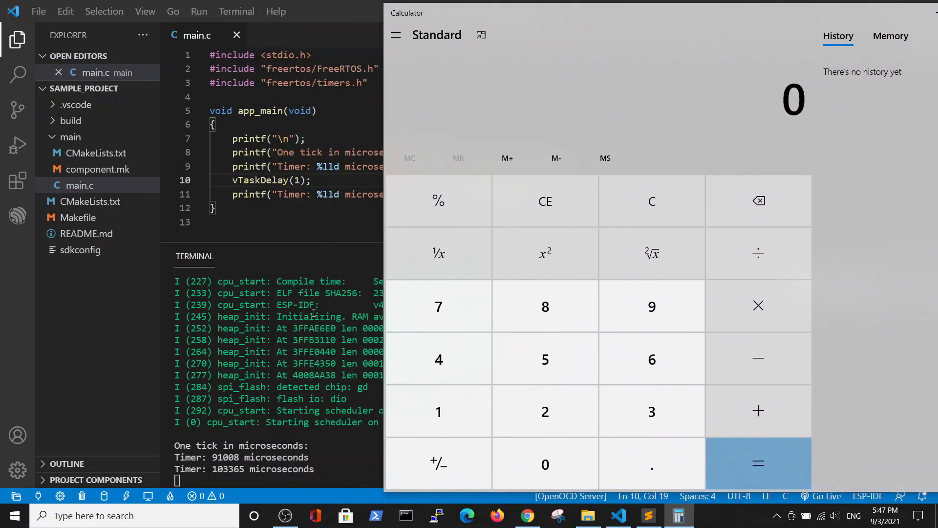
- Subtract timer reading 91008 from 103365 in Calculator to get 12,357
left_click(618, 515)
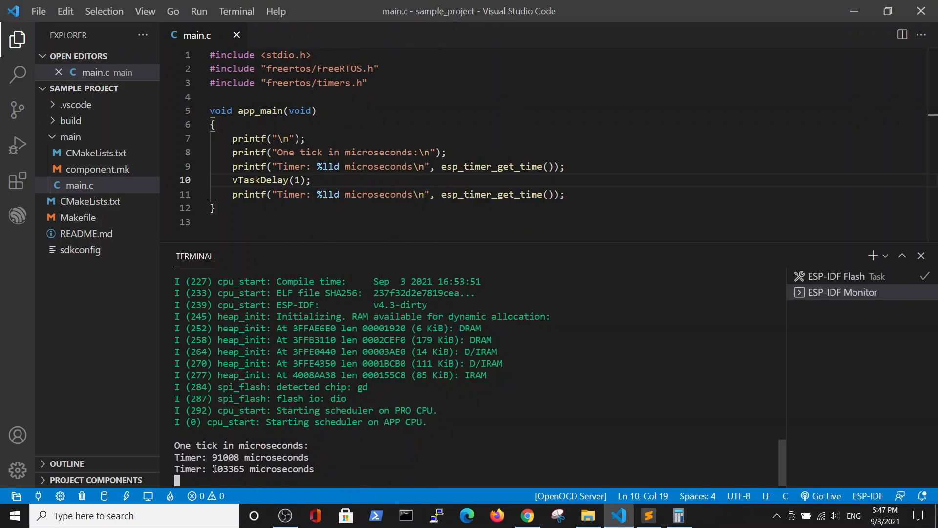
double_click(229, 470)
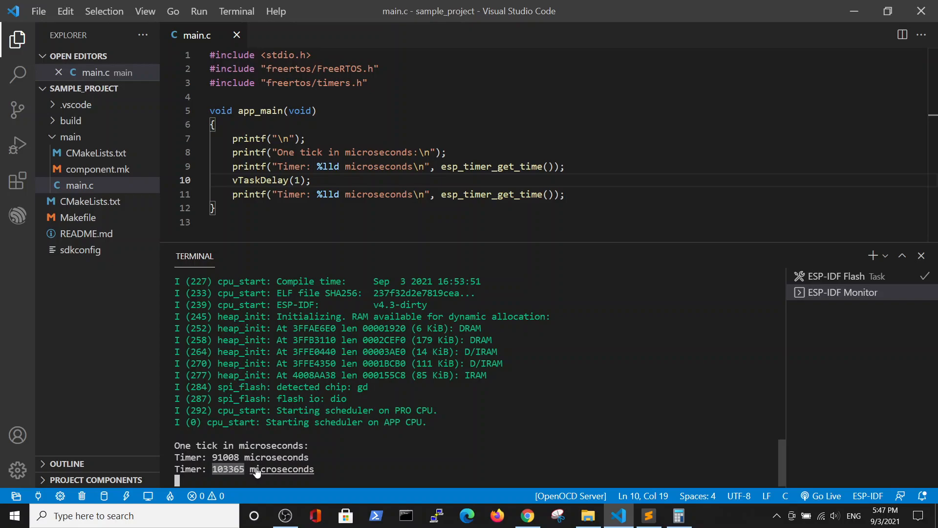
left_click(677, 516)
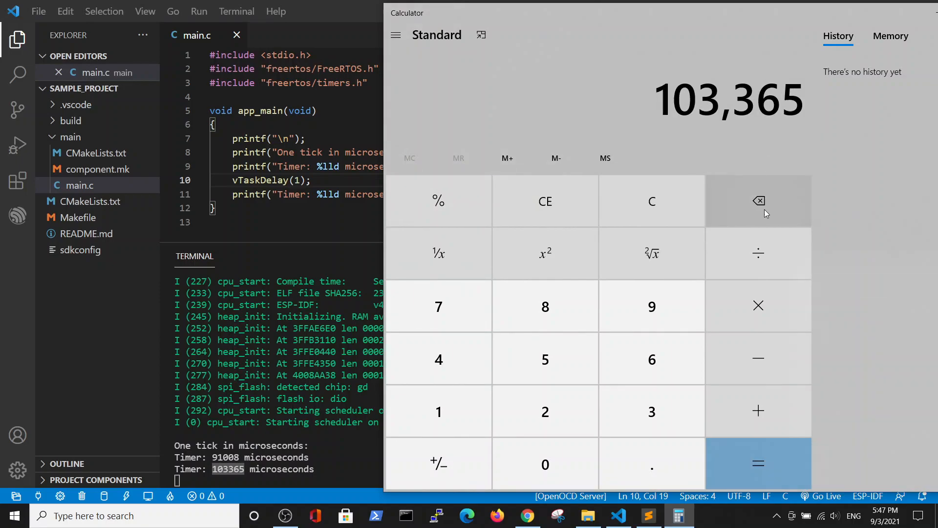
left_click(758, 200)
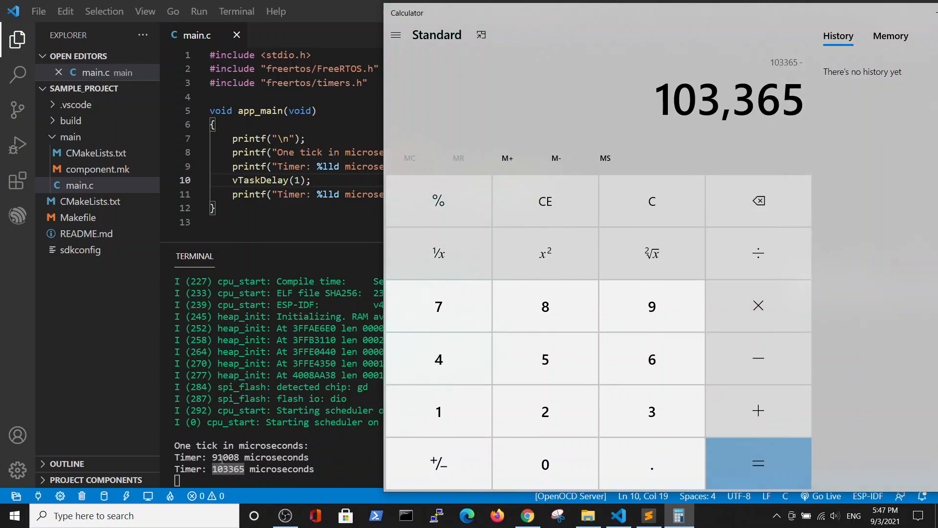
left_click(618, 515)
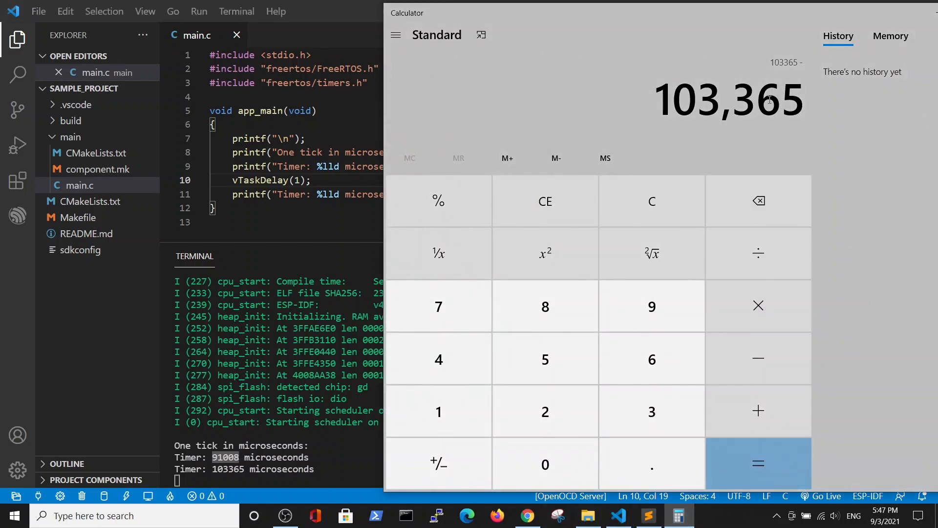
left_click(757, 464)
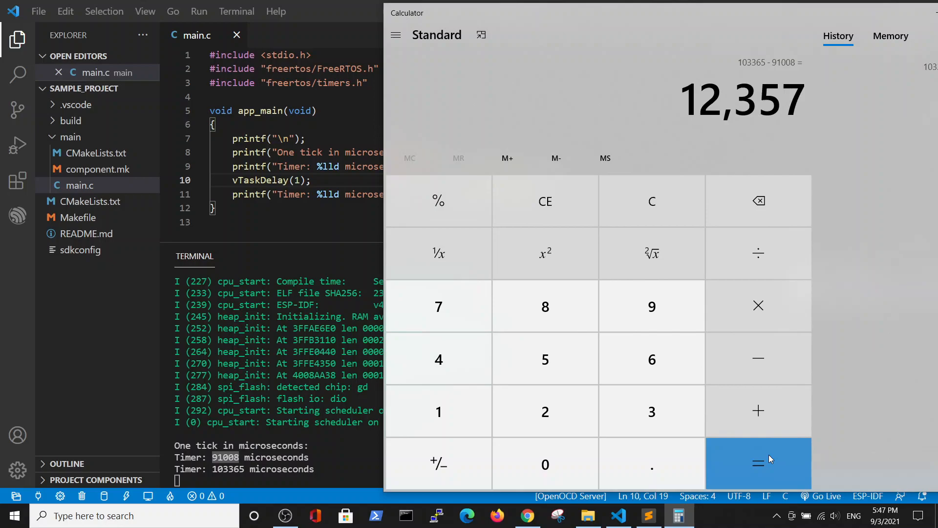